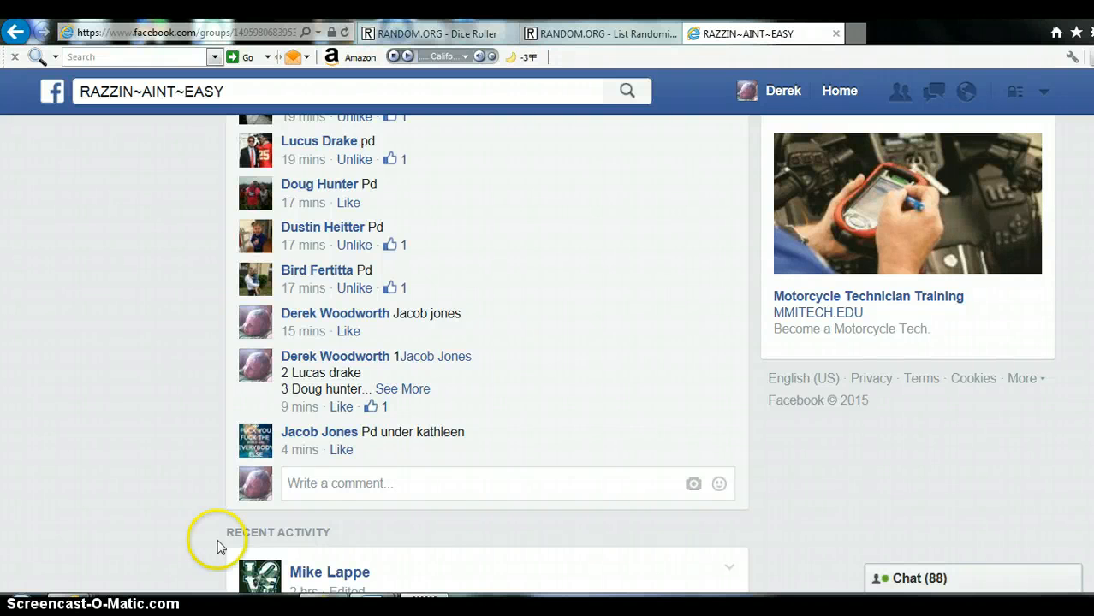
# Step: Expand the group post comment to show the full numbered participant list, names 1 through 10
pyautogui.click(334, 483)
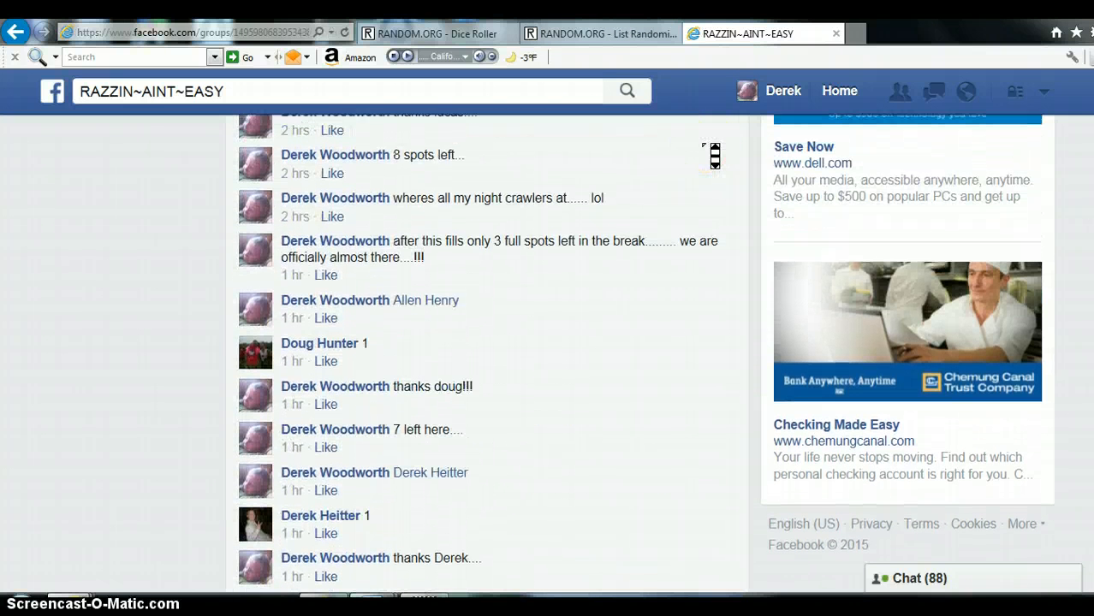
pyautogui.scroll(-3)
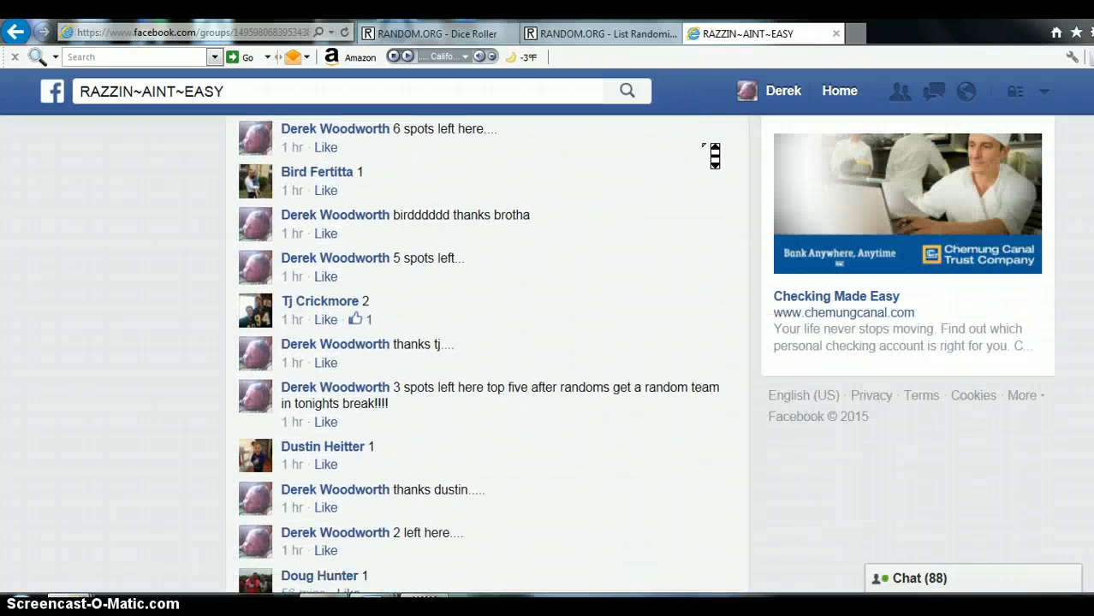
pyautogui.scroll(-3)
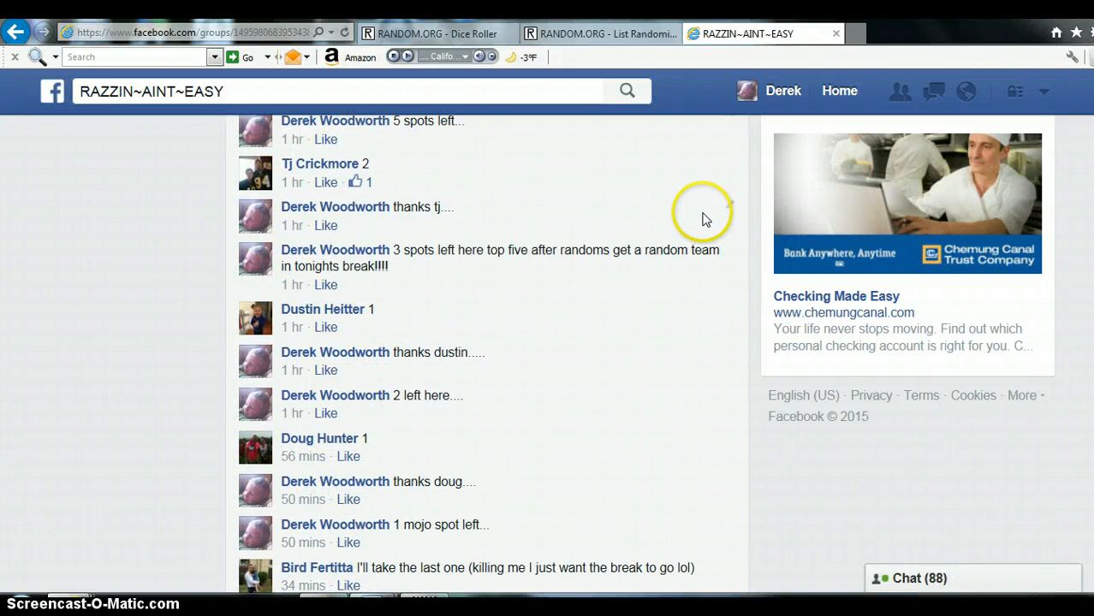
pyautogui.moveTo(923, 363)
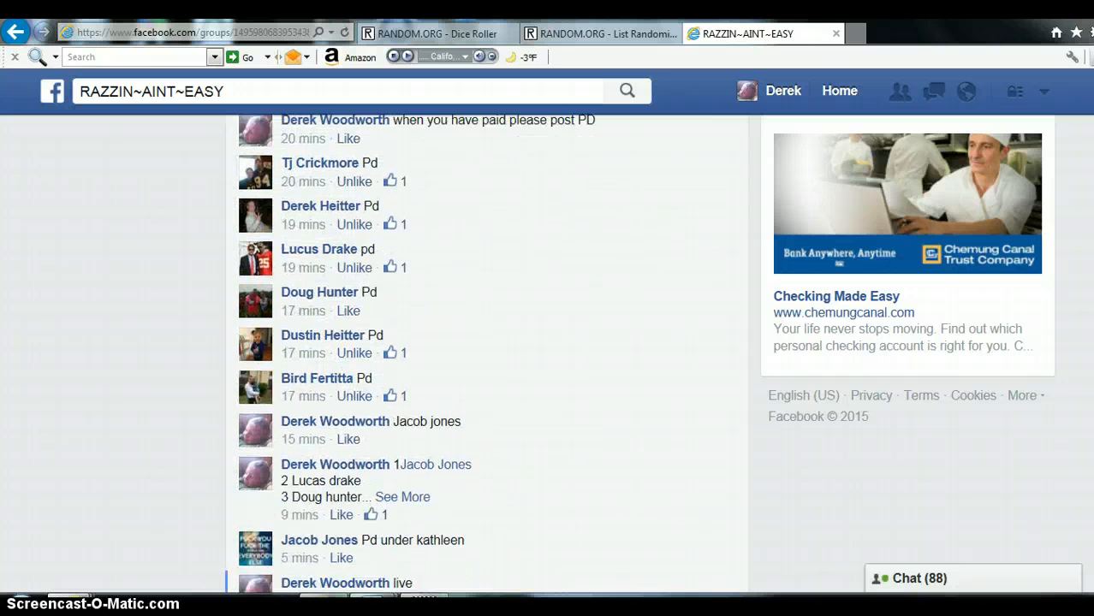
pyautogui.click(403, 497)
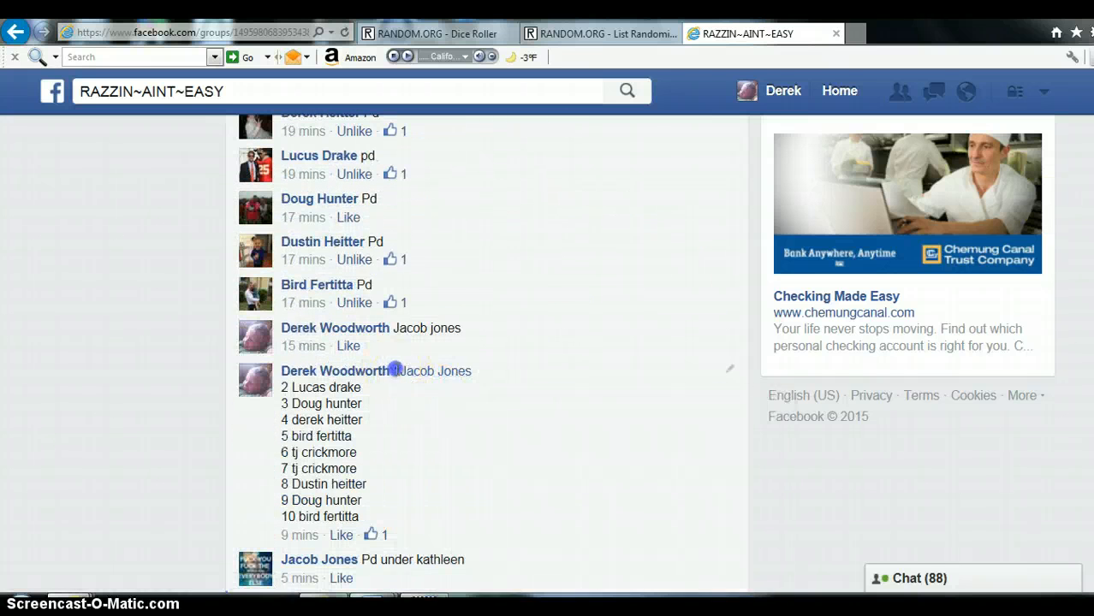
# Step: Select and copy the ten-name numbered participant list from the comment
pyautogui.moveTo(394, 370); pyautogui.dragTo(454, 504)
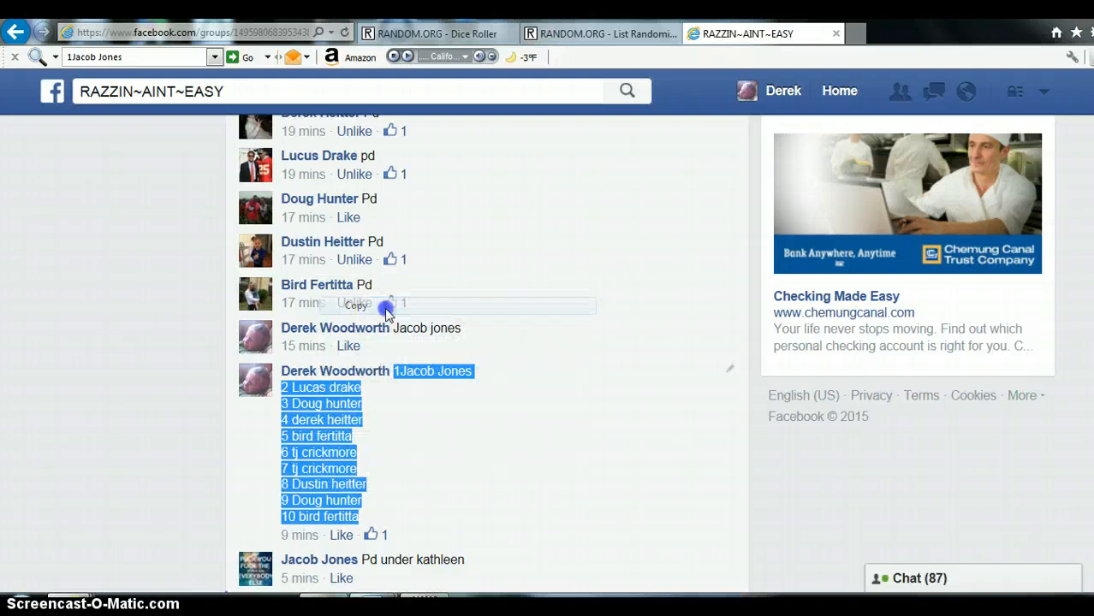
pyautogui.click(599, 34)
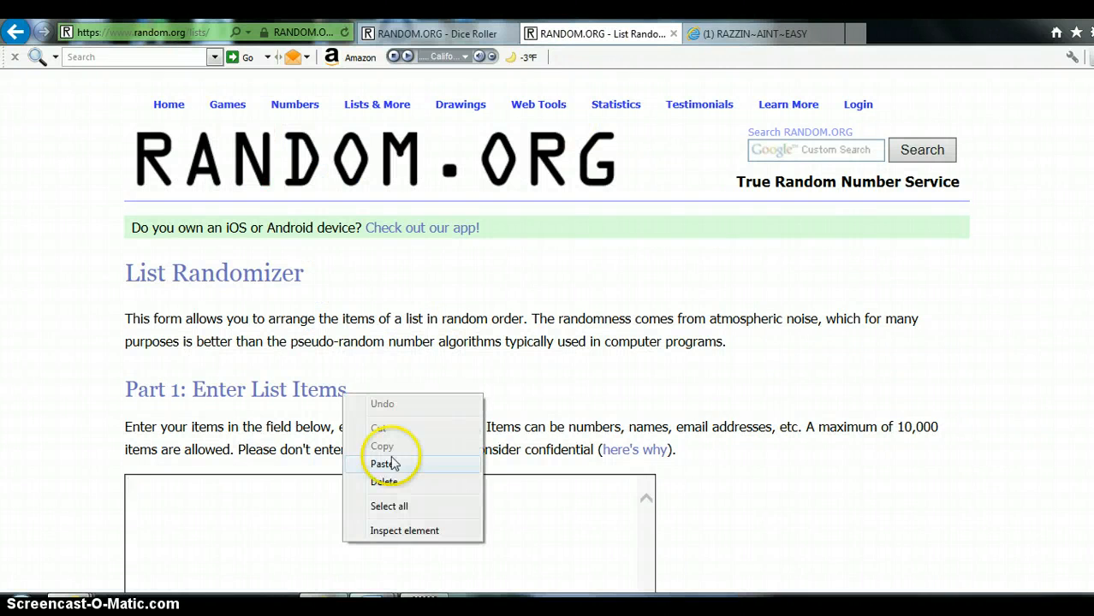
# Step: Paste the ten numbered participant names into the List Randomizer items box
pyautogui.click(384, 464)
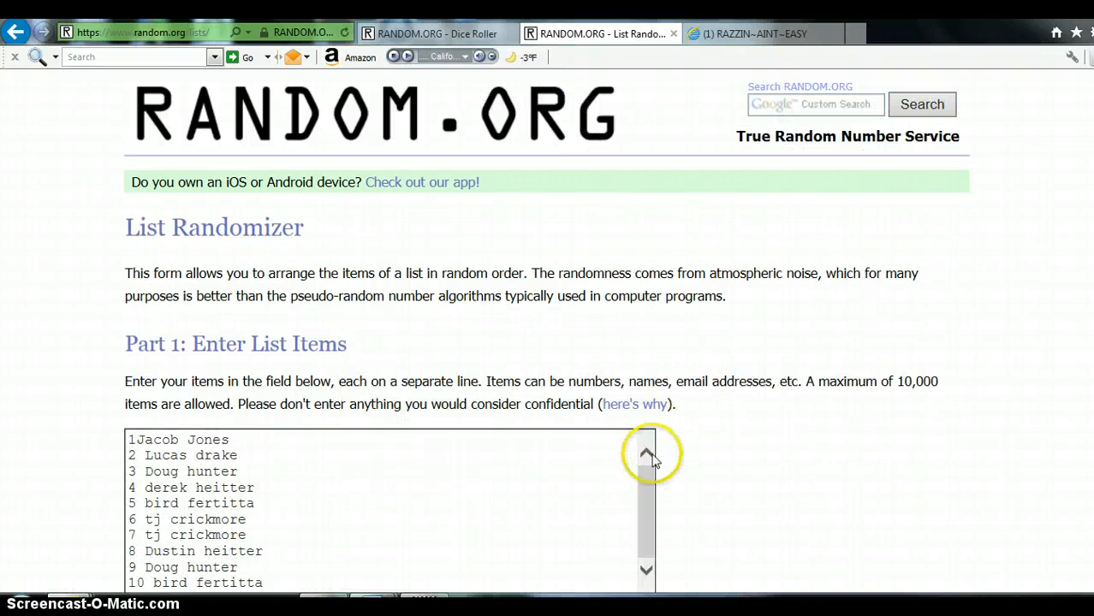
pyautogui.moveTo(649, 483)
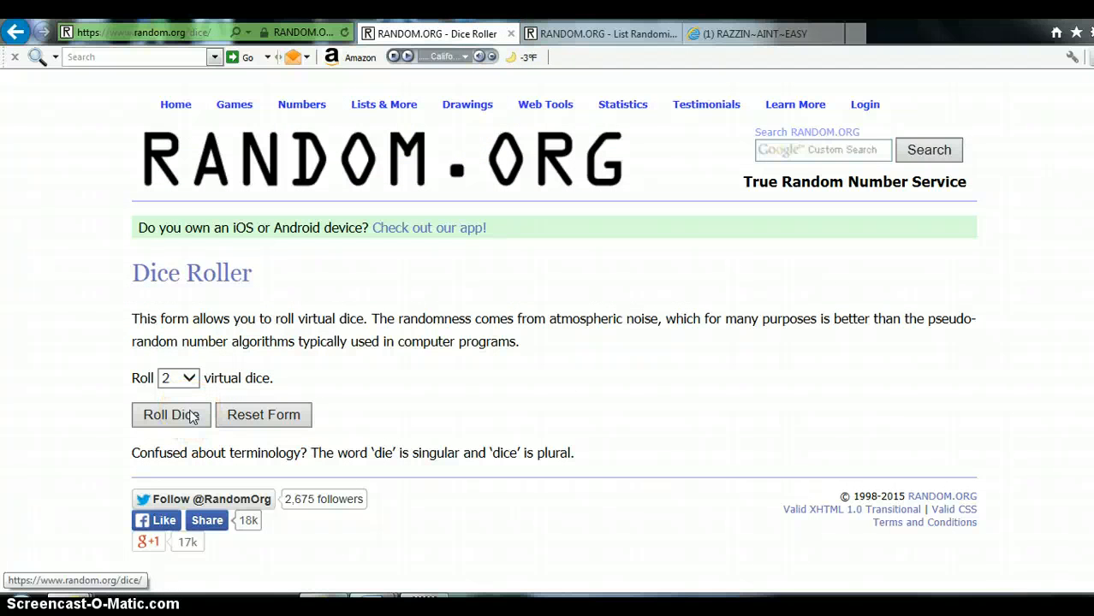
# Step: Roll two dice on the Dice Roller, getting a six and a five
pyautogui.click(172, 414)
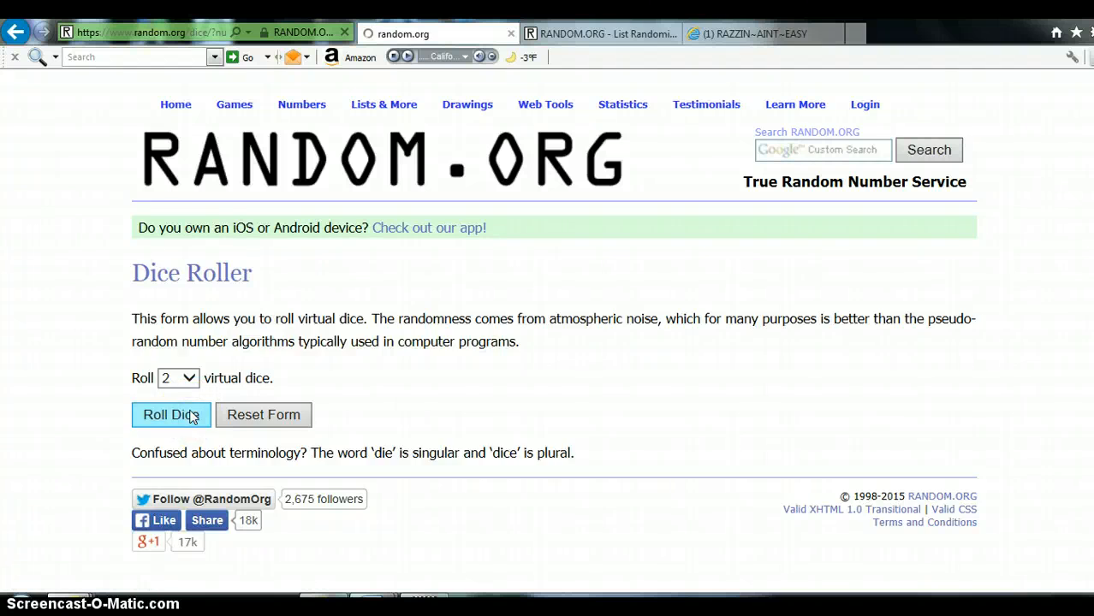
pyautogui.click(172, 414)
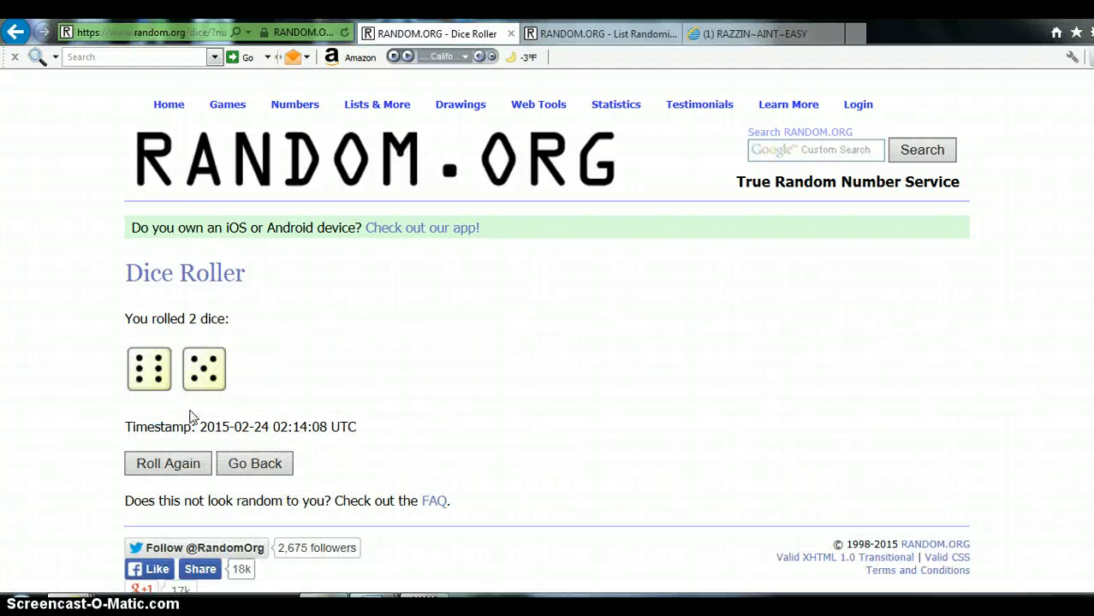
pyautogui.moveTo(458, 141)
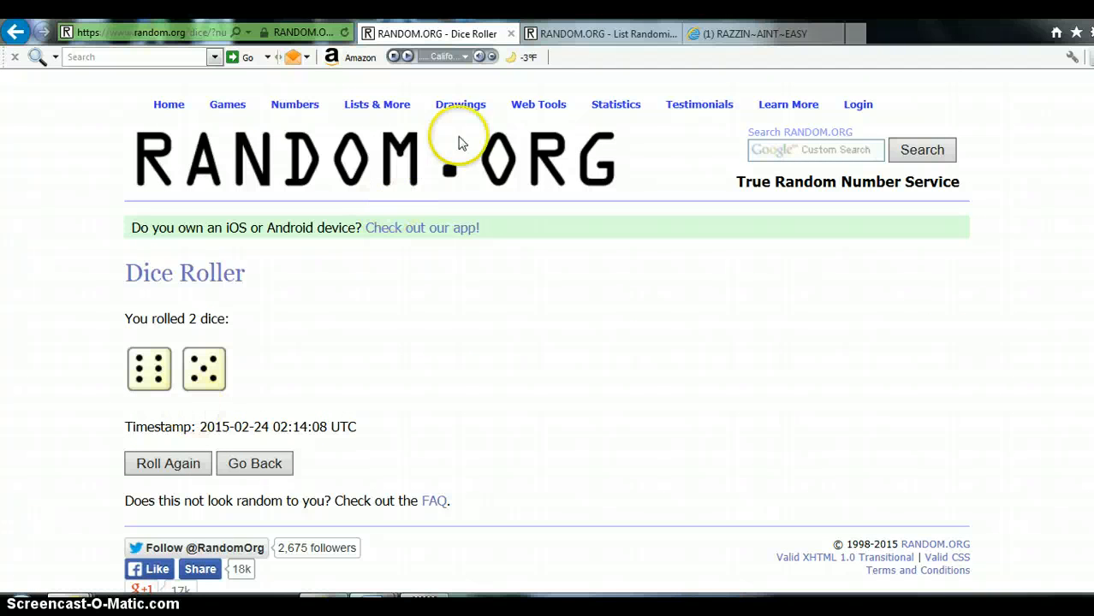
pyautogui.moveTo(1048, 585)
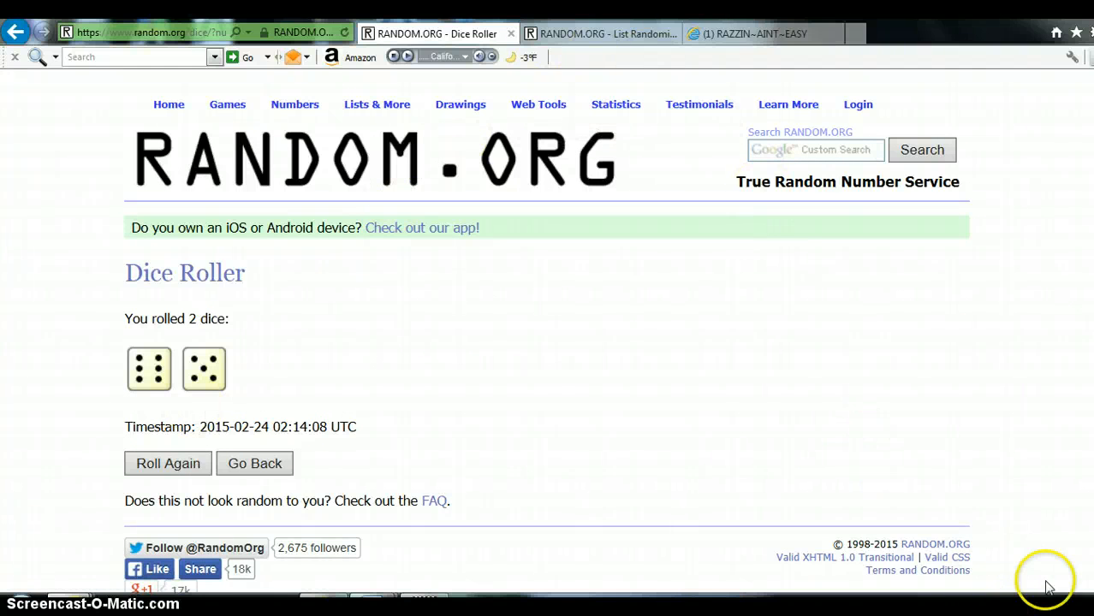
pyautogui.click(1048, 585)
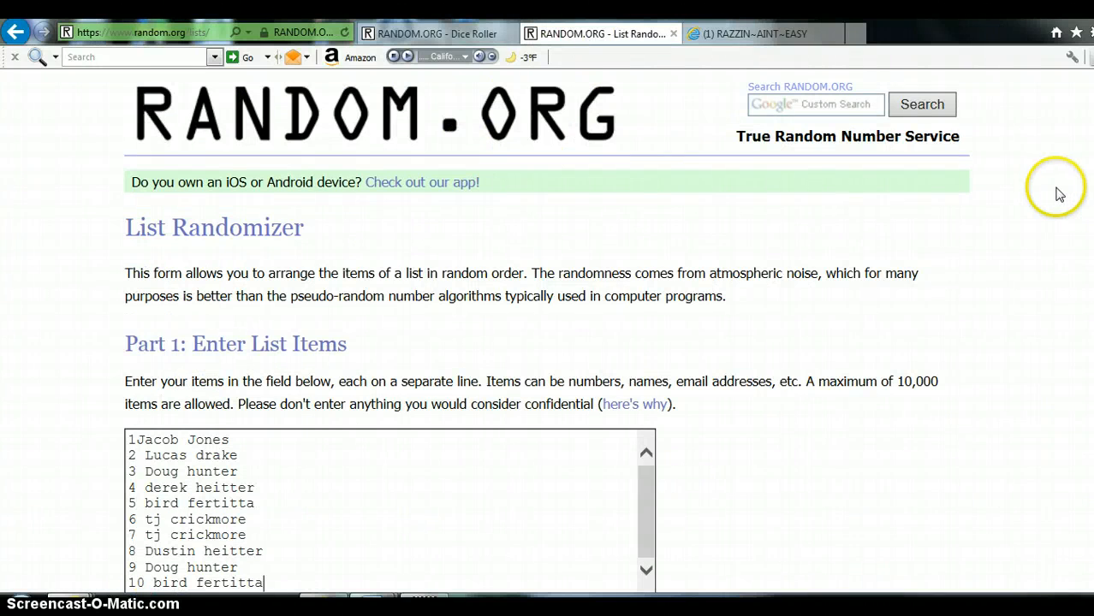
# Step: Randomize the participant list, then reshuffle it repeatedly with 'Again!' for the first several orders
pyautogui.scroll(-3)
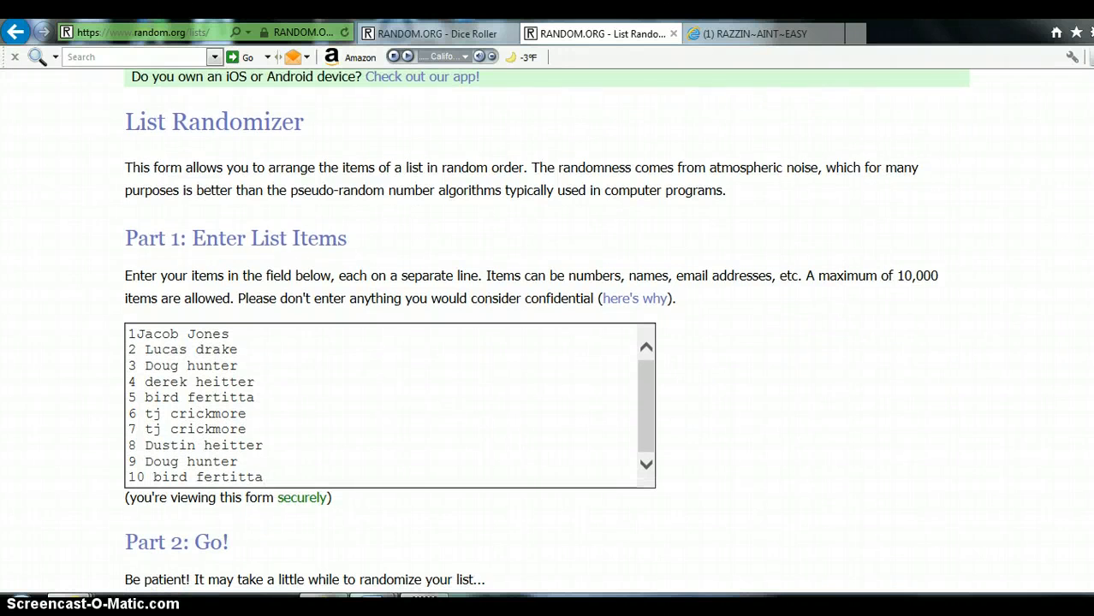
pyautogui.scroll(-3)
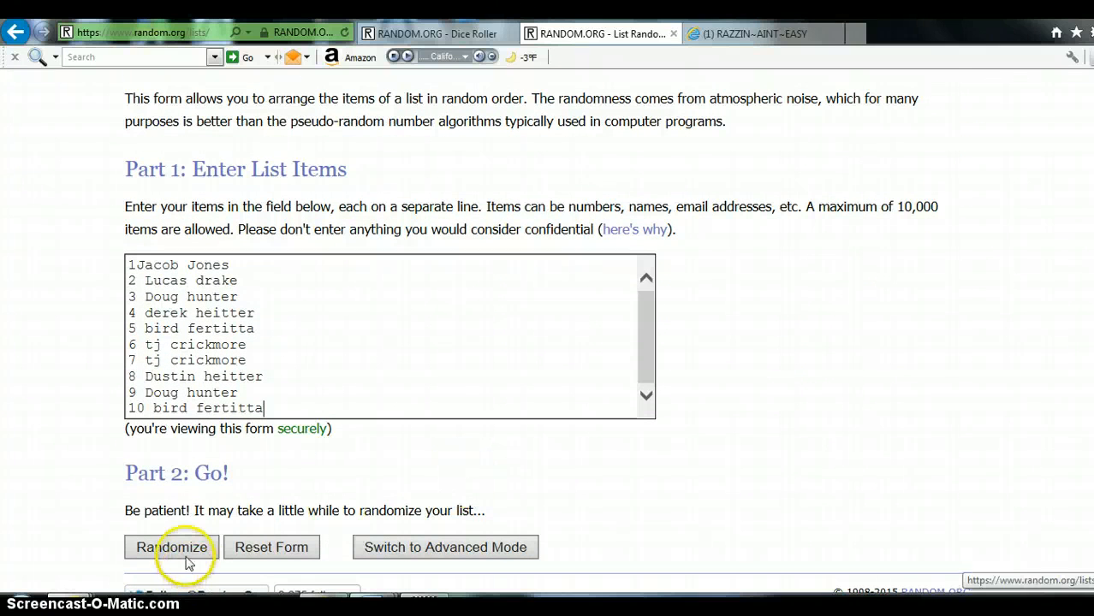
pyautogui.click(171, 548)
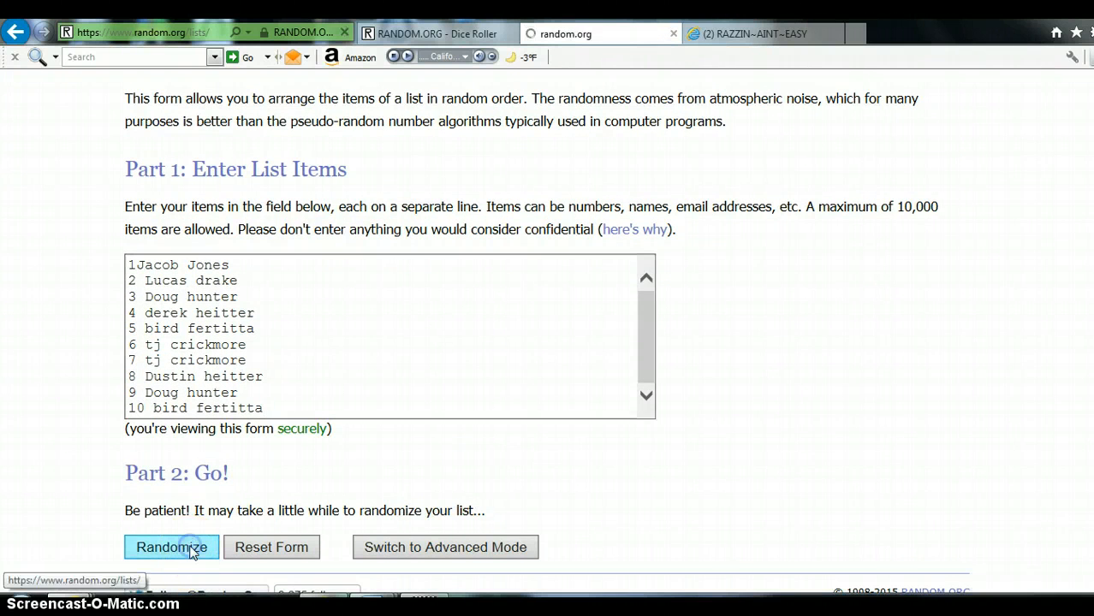
pyautogui.click(171, 548)
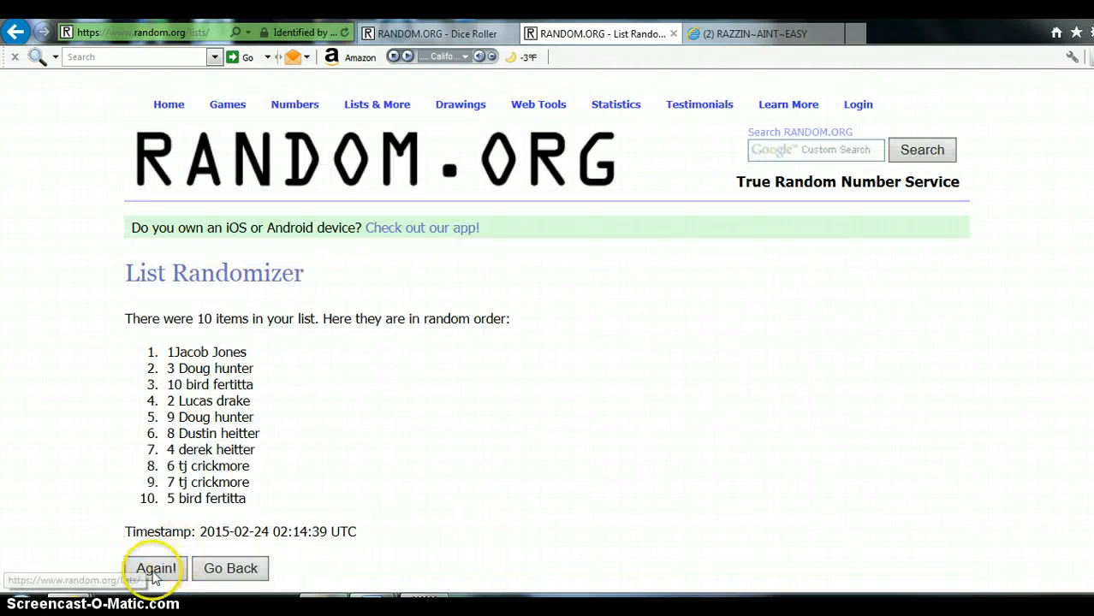
pyautogui.click(154, 568)
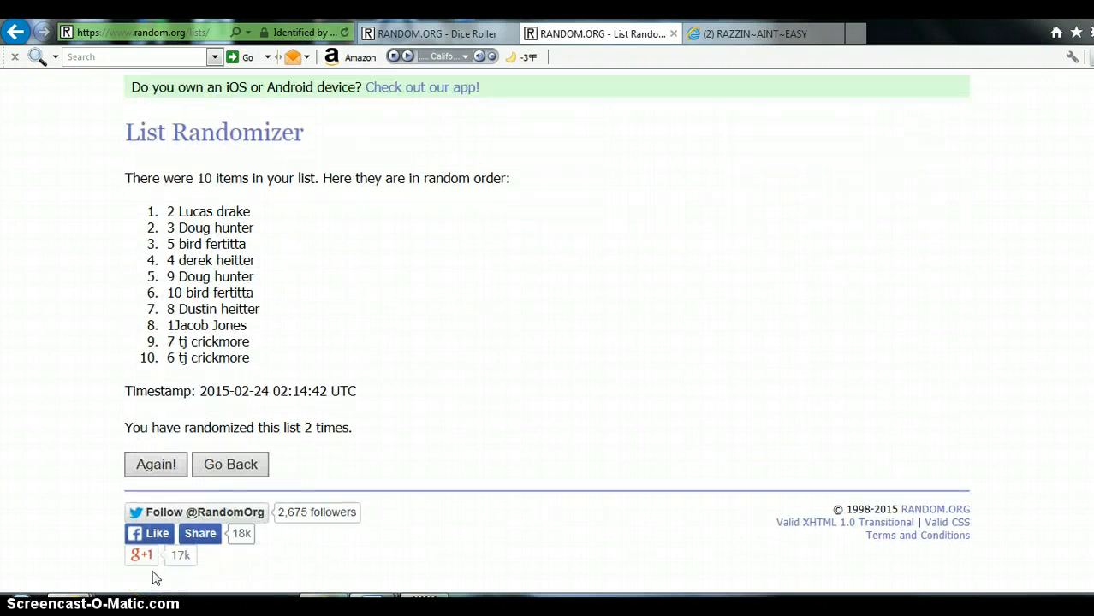
pyautogui.click(155, 464)
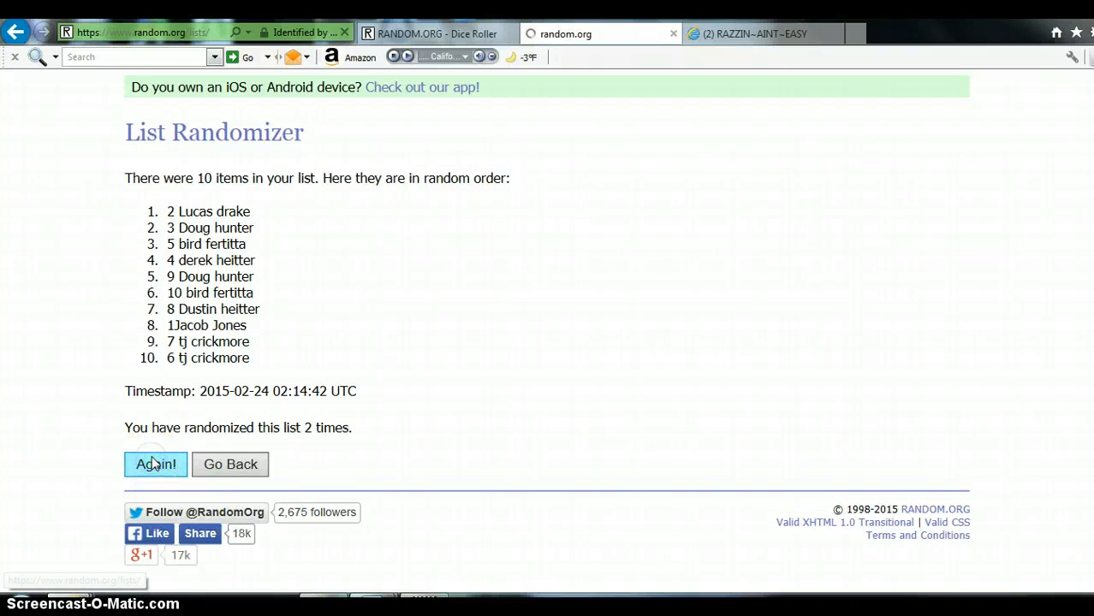
pyautogui.click(156, 464)
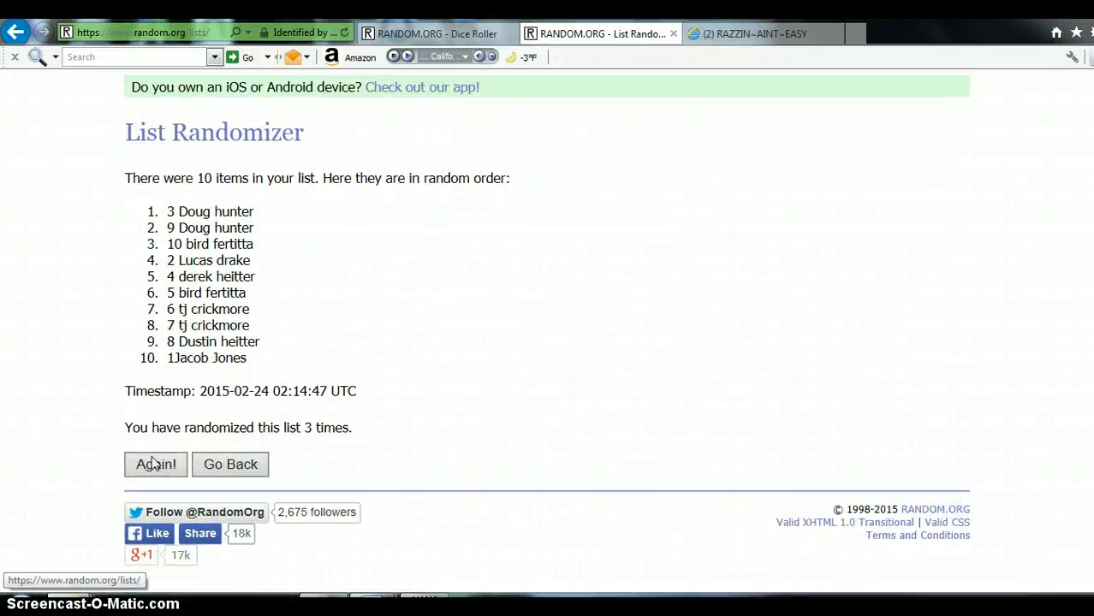
pyautogui.click(155, 464)
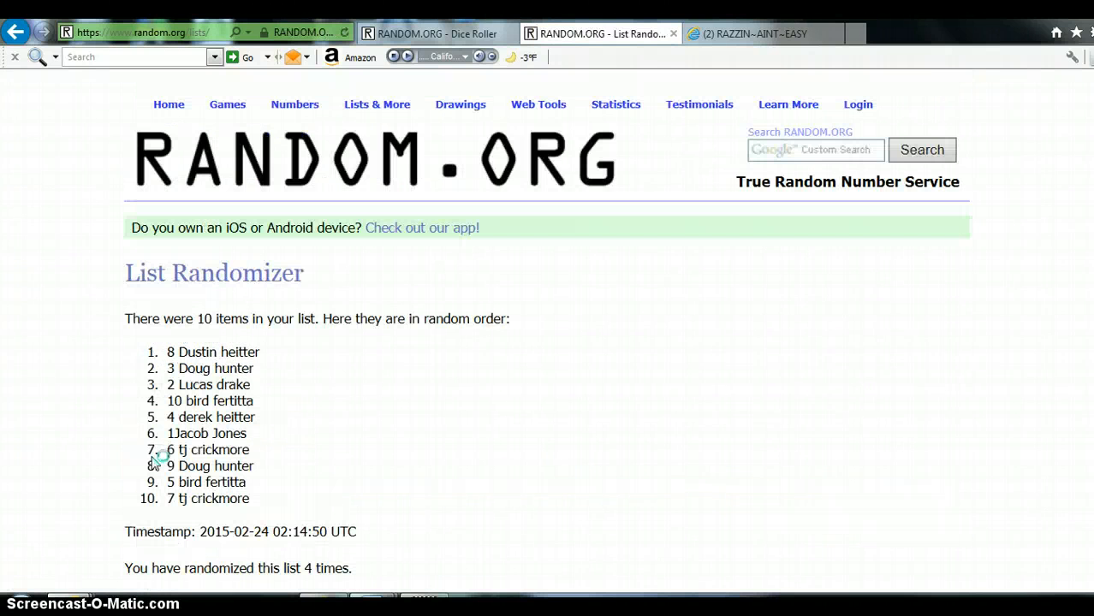
# Step: Keep reshuffling the list with 'Again!' until the counter reads 8 times
pyautogui.scroll(-3)
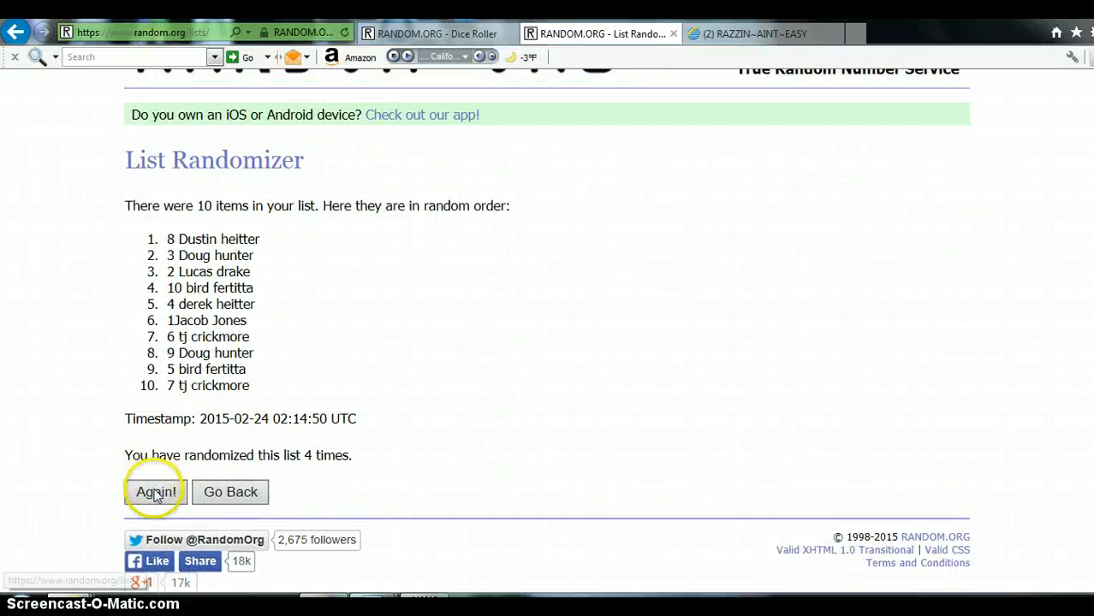
pyautogui.click(155, 492)
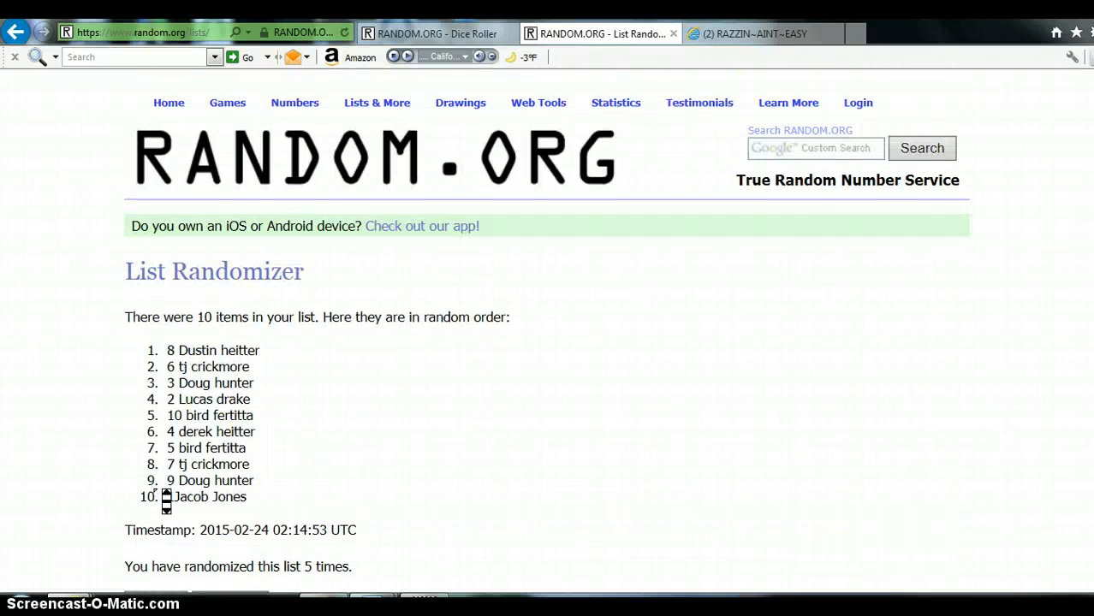
pyautogui.scroll(-3)
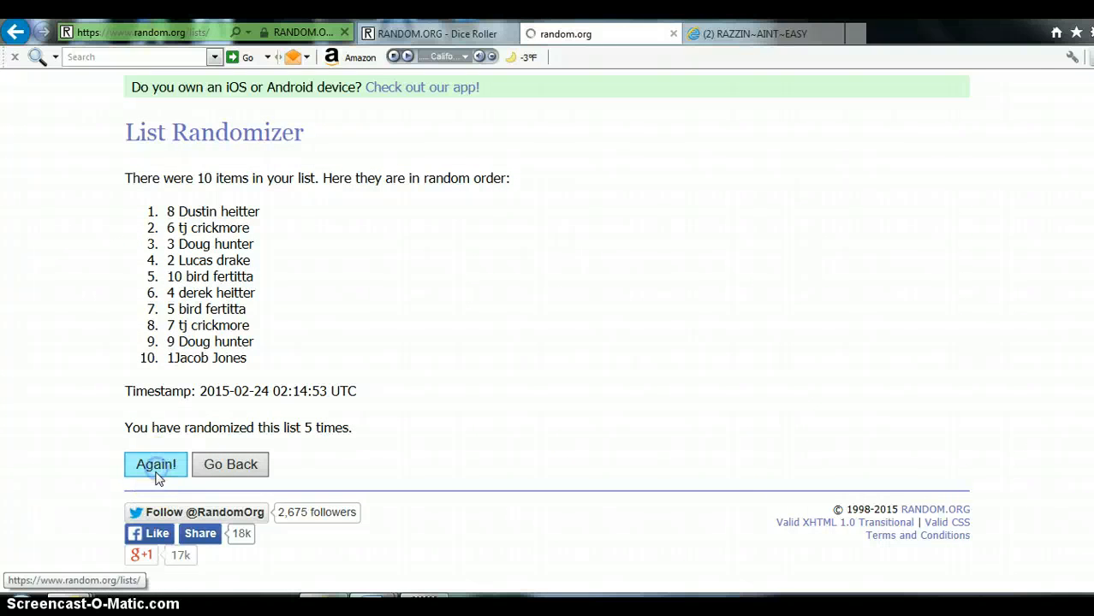
pyautogui.click(155, 464)
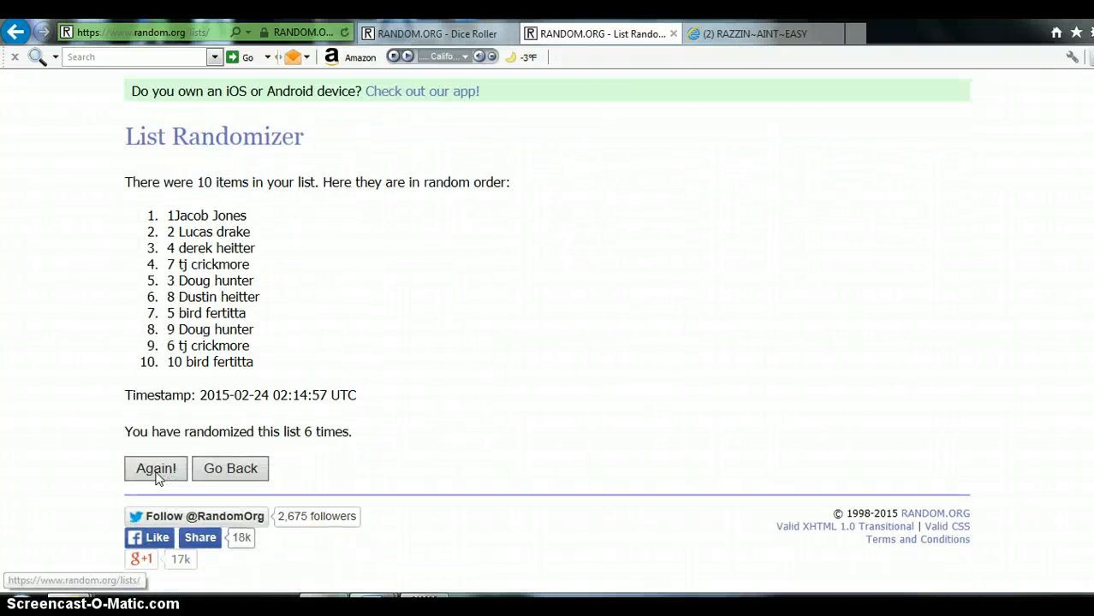
pyautogui.click(156, 469)
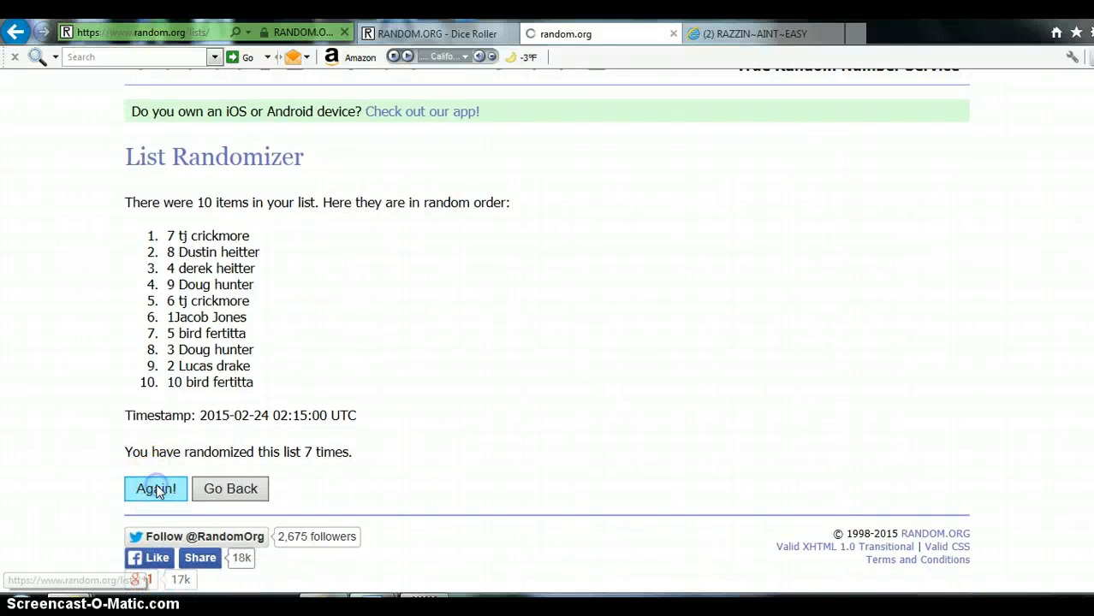
pyautogui.click(156, 490)
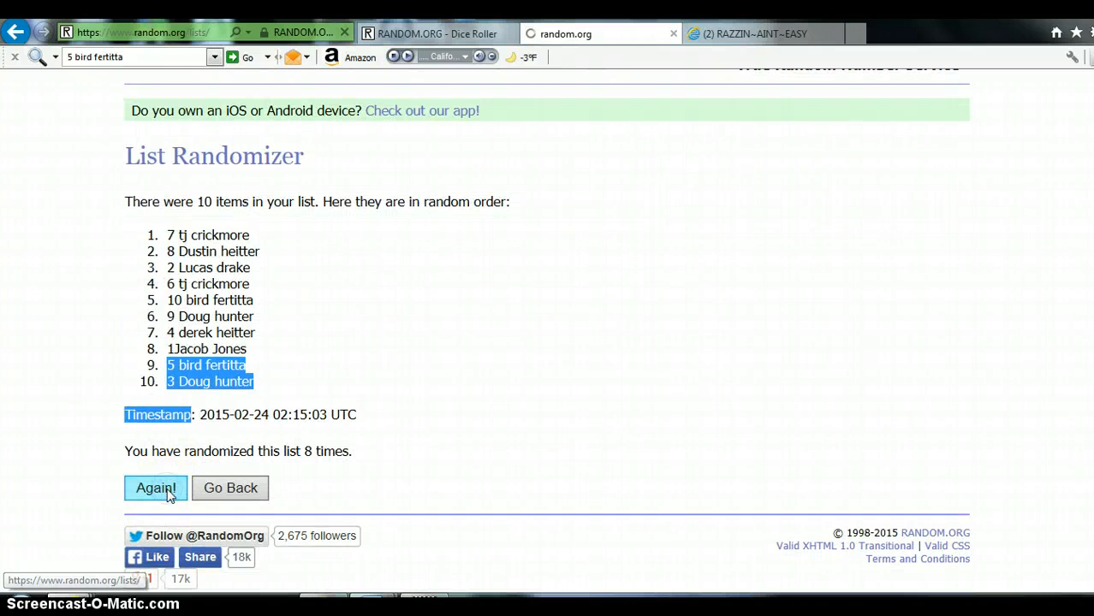
pyautogui.click(154, 488)
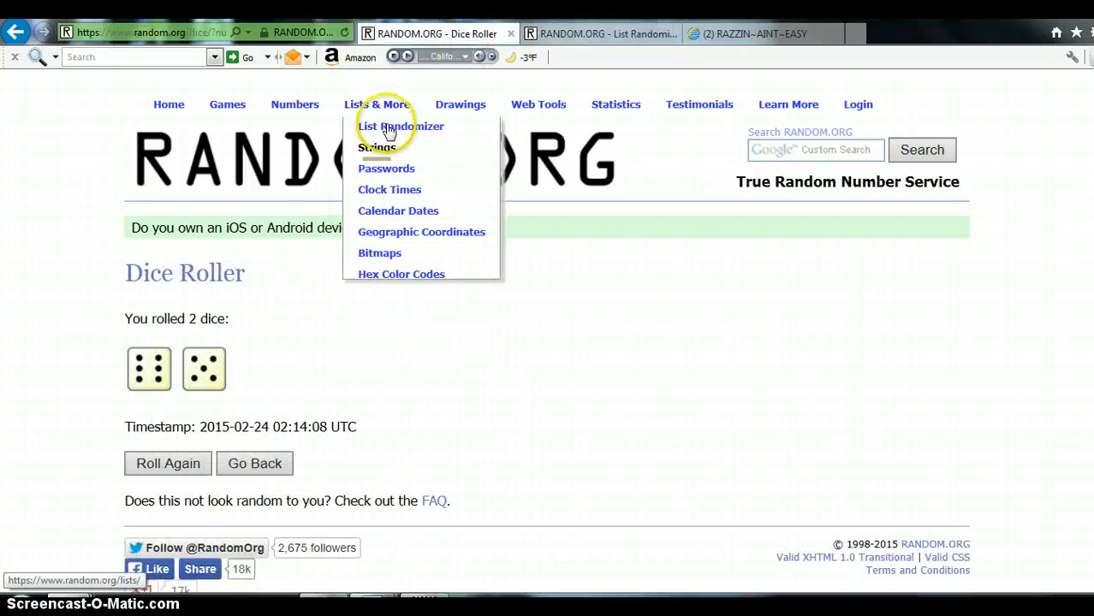
pyautogui.moveTo(548, 26)
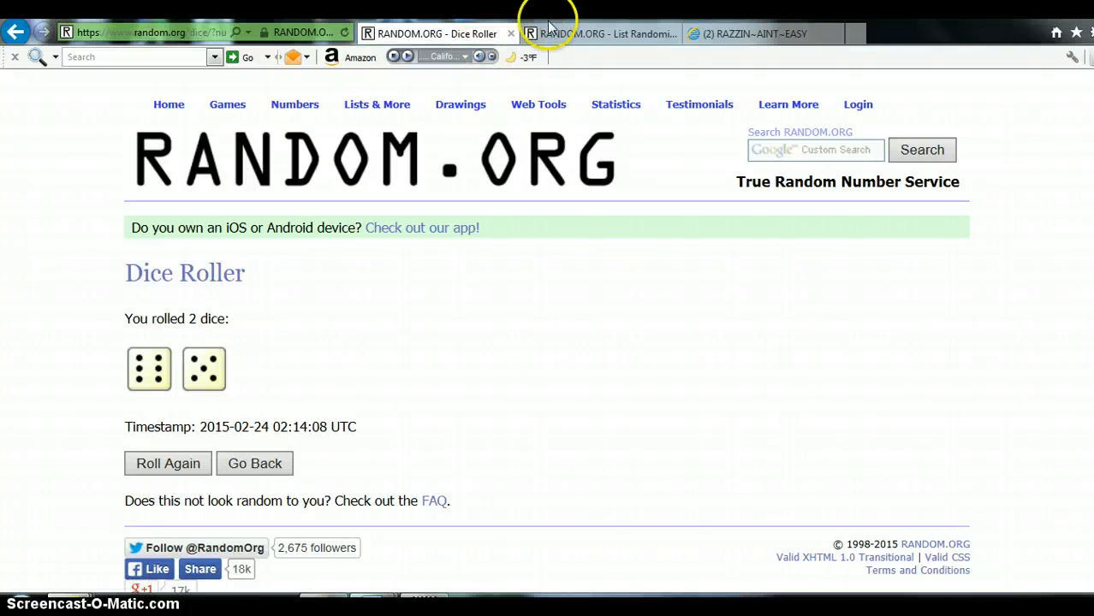
# Step: Reshuffle the list to a tenth randomization, dismiss the clock popup, and return to the Dice Roller
pyautogui.click(600, 35)
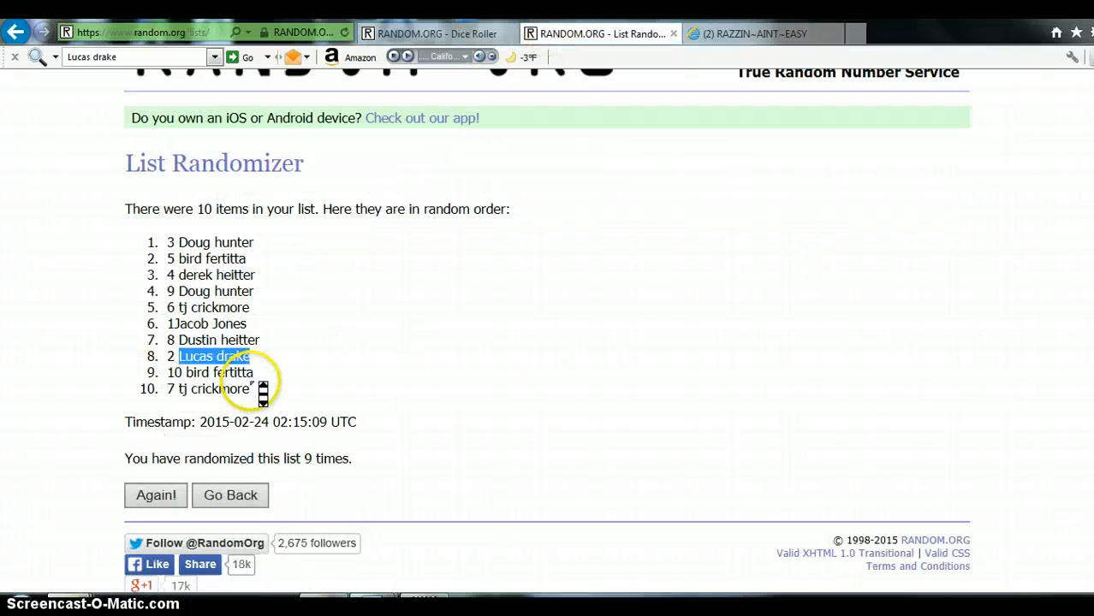
pyautogui.click(156, 494)
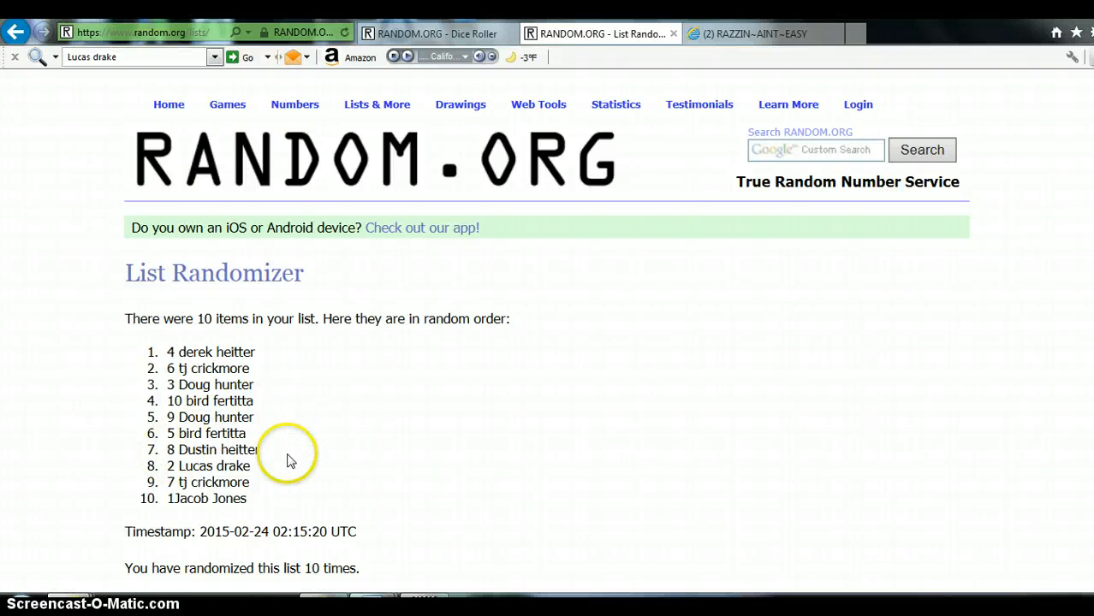
pyautogui.scroll(-3)
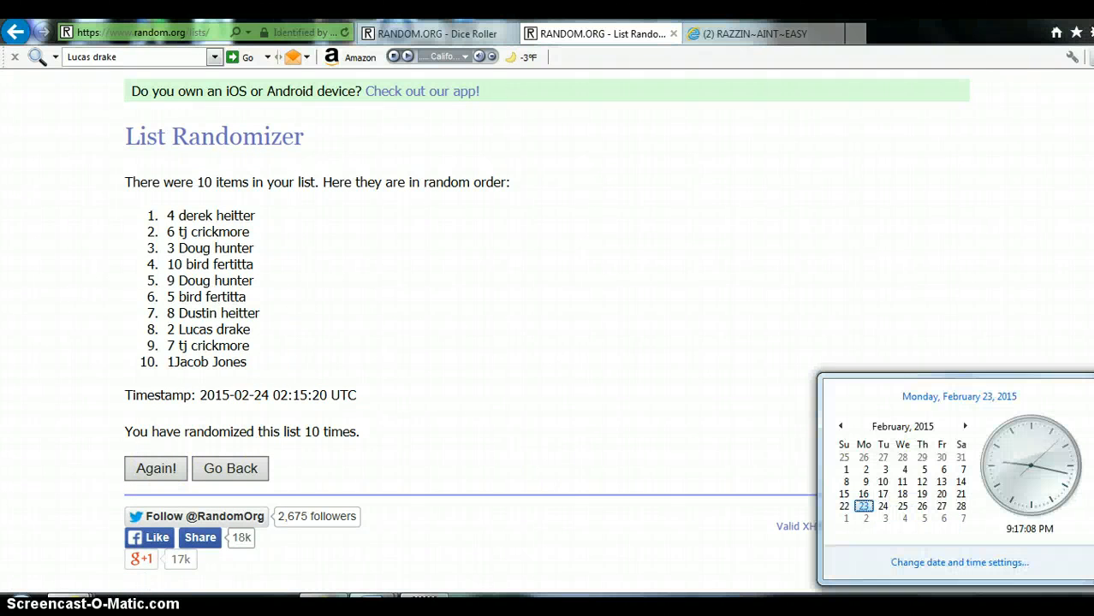
pyautogui.click(644, 359)
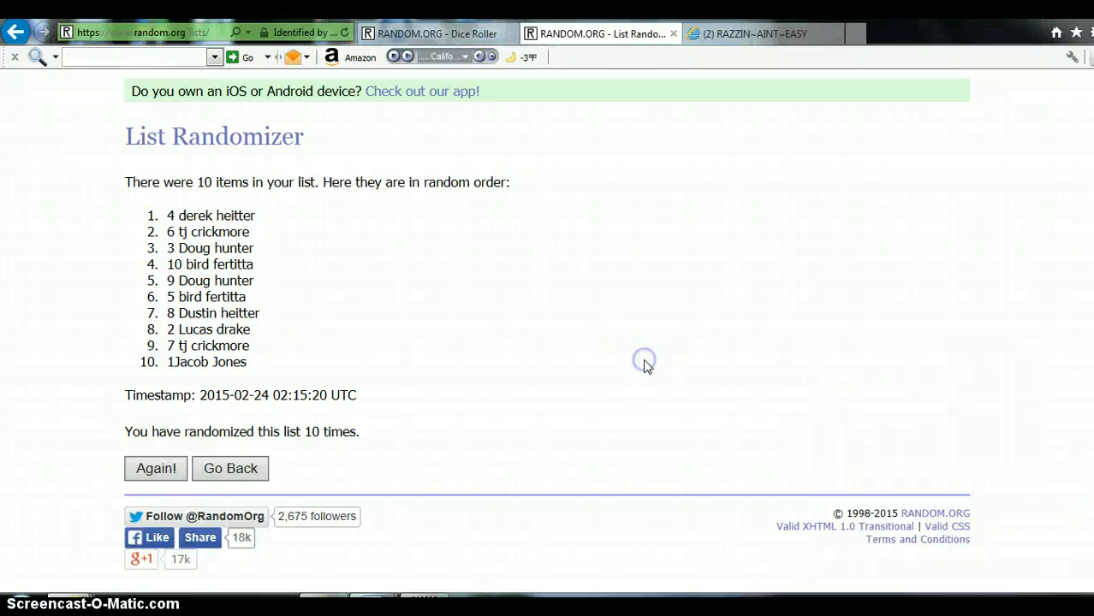
pyautogui.click(436, 34)
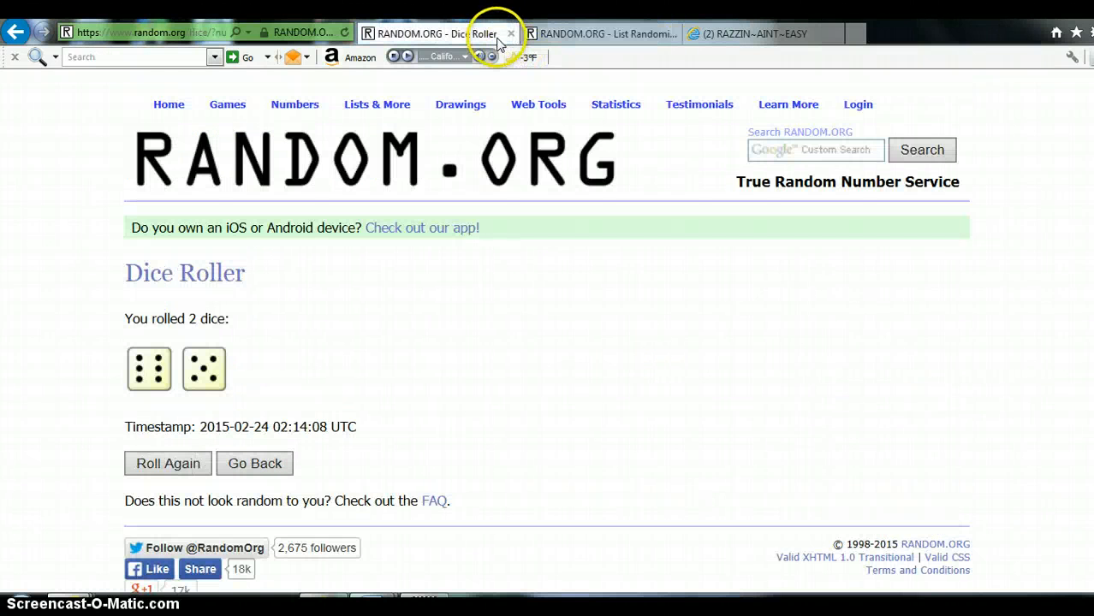
pyautogui.click(600, 34)
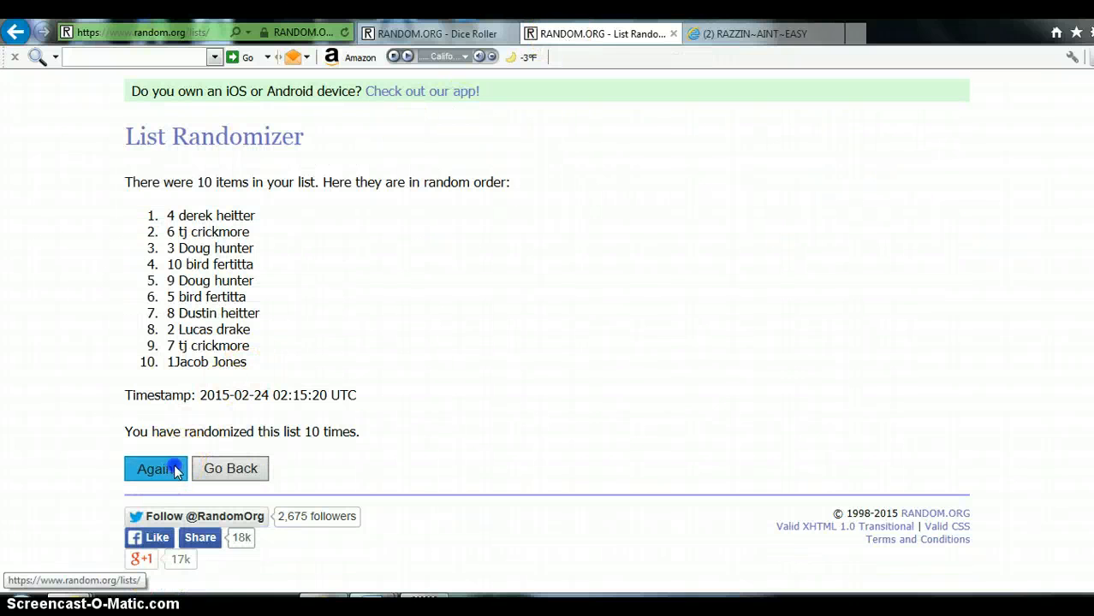
pyautogui.click(156, 469)
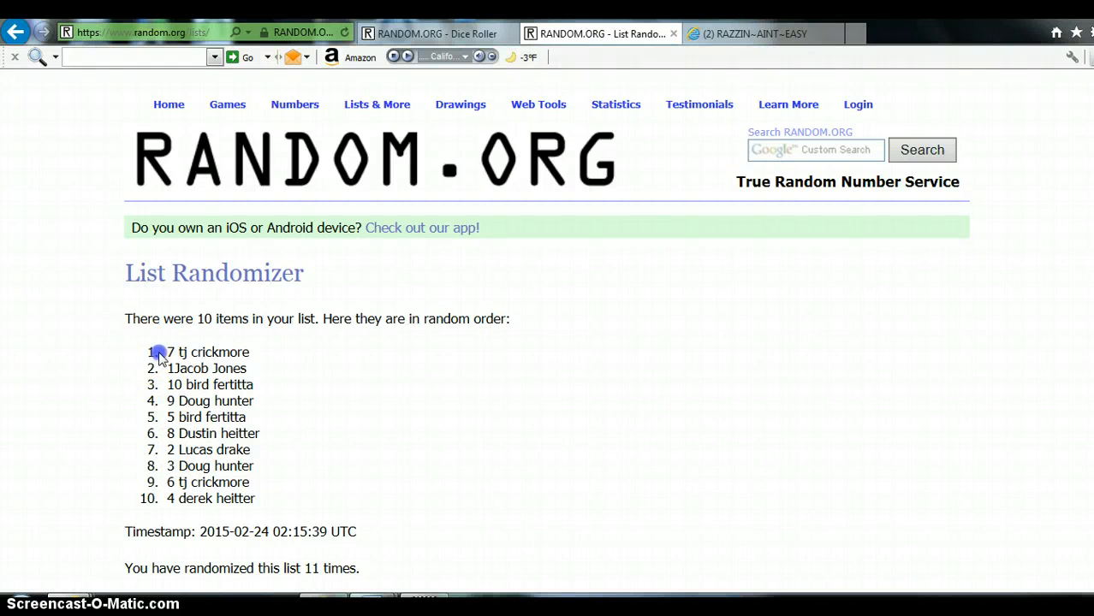
pyautogui.moveTo(157, 353); pyautogui.dragTo(215, 401)
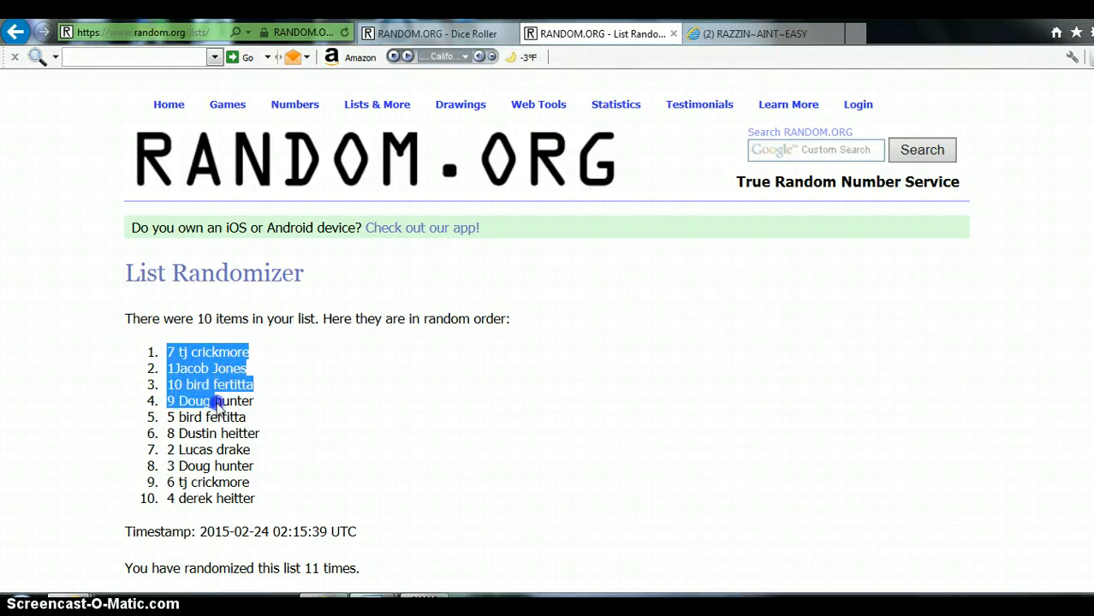